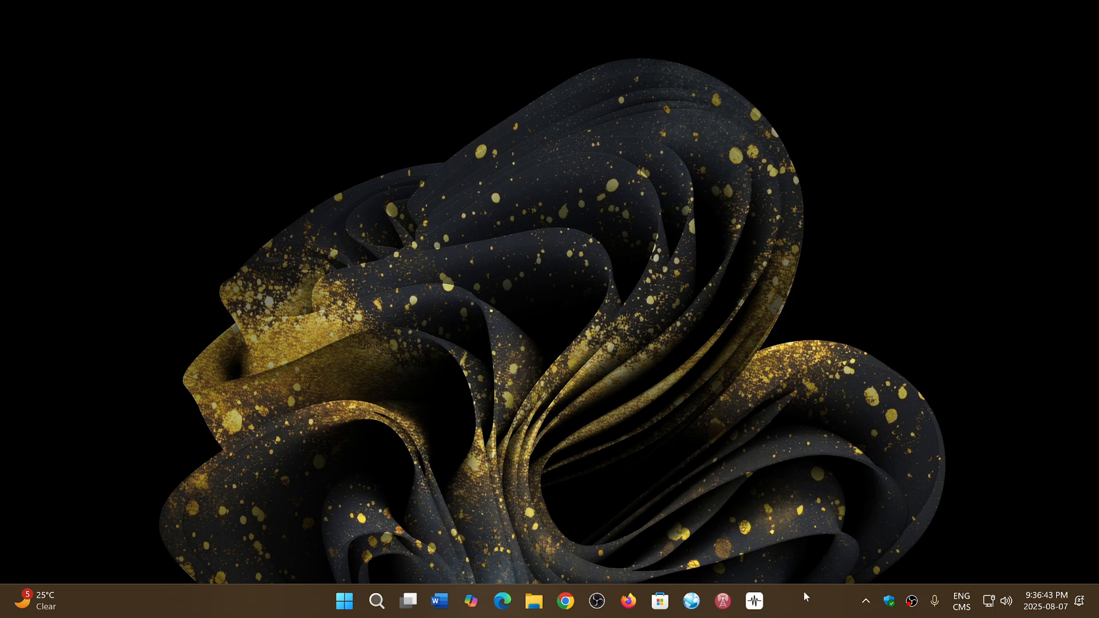
pyautogui.moveTo(59, 589)
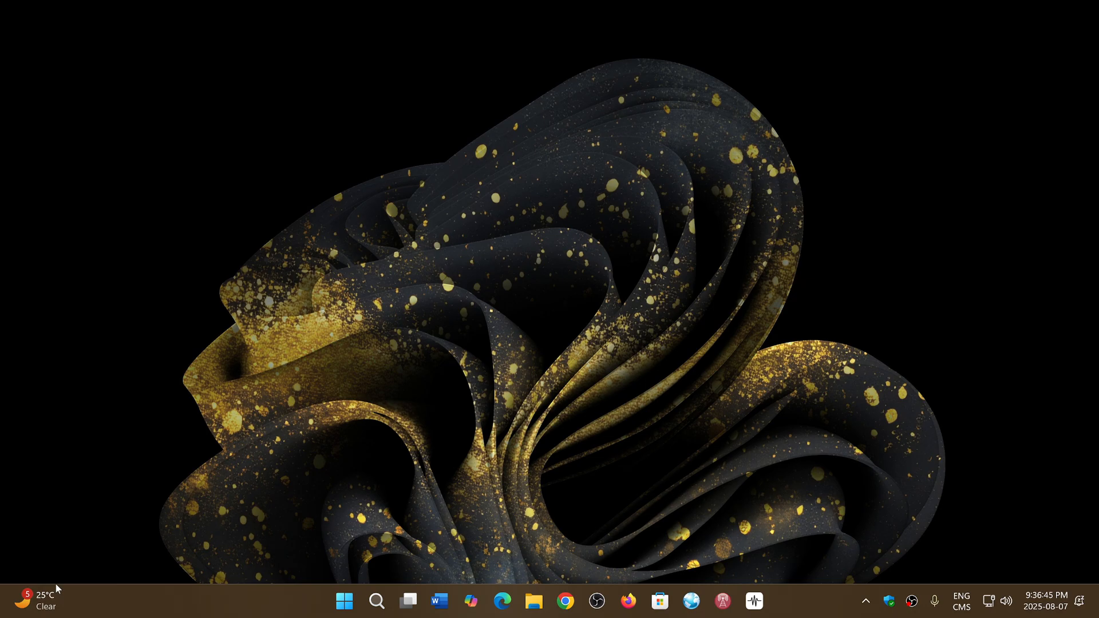
# - Show the Widgets board from the taskbar weather widget and scroll to Shopping and DP World Tour
pyautogui.click(35, 600)
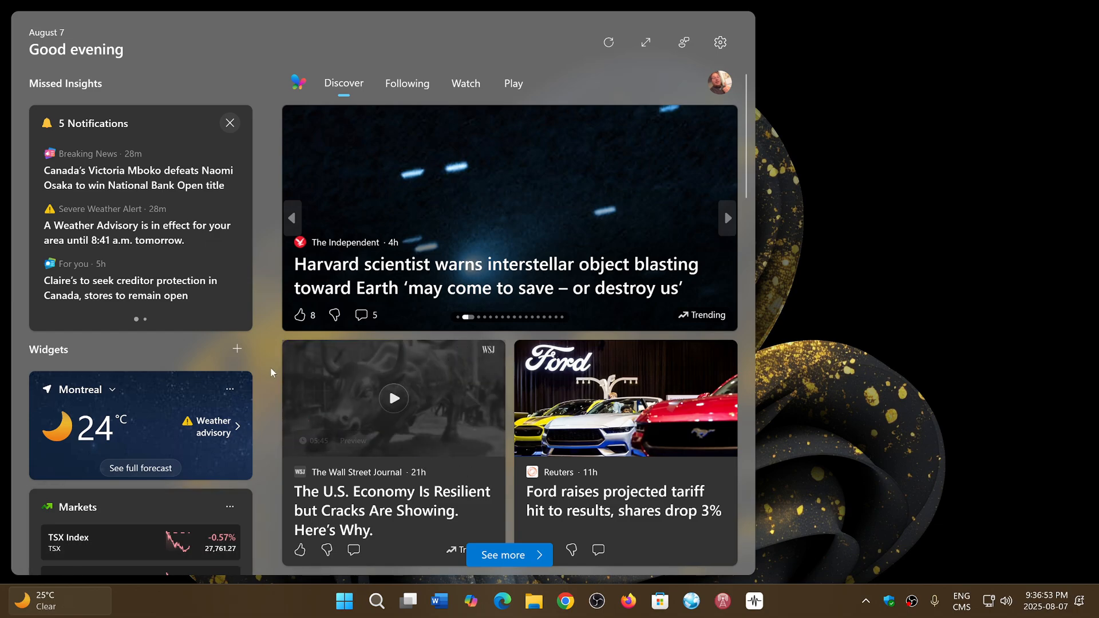
pyautogui.scroll(-3)
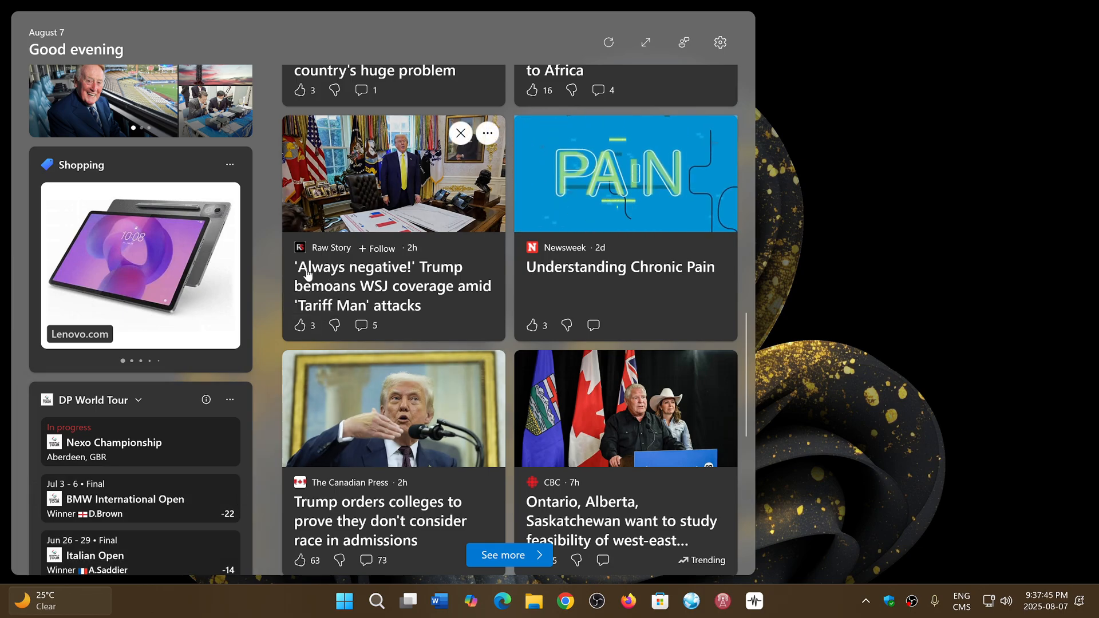
# - Open the full MSN news feed in Edge via See more, then close the Edge window
pyautogui.scroll(-3)
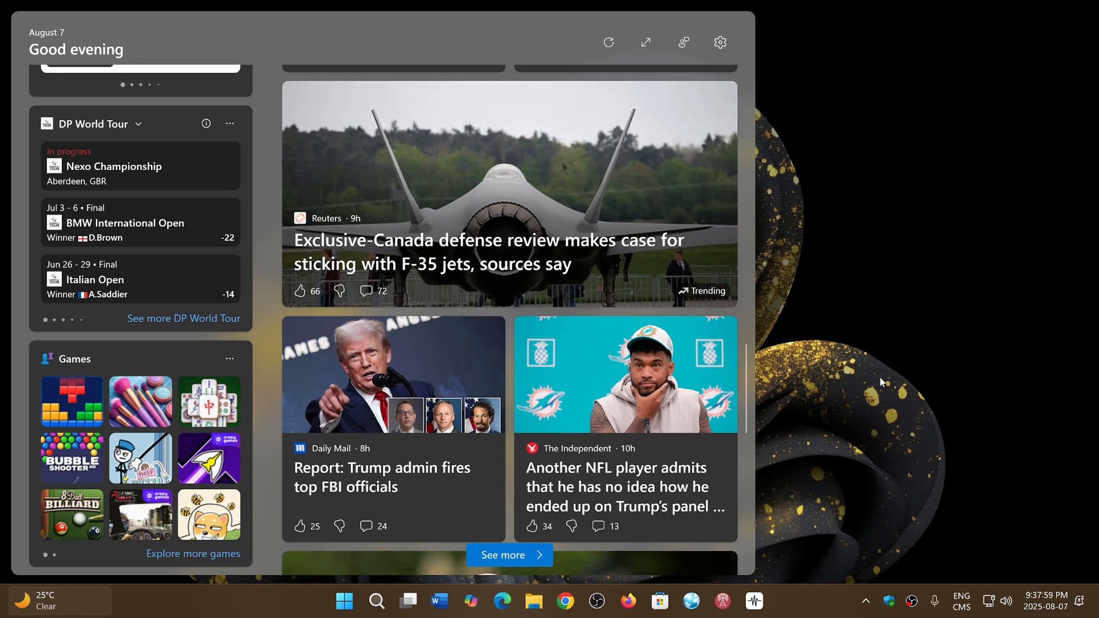
pyautogui.moveTo(544, 526)
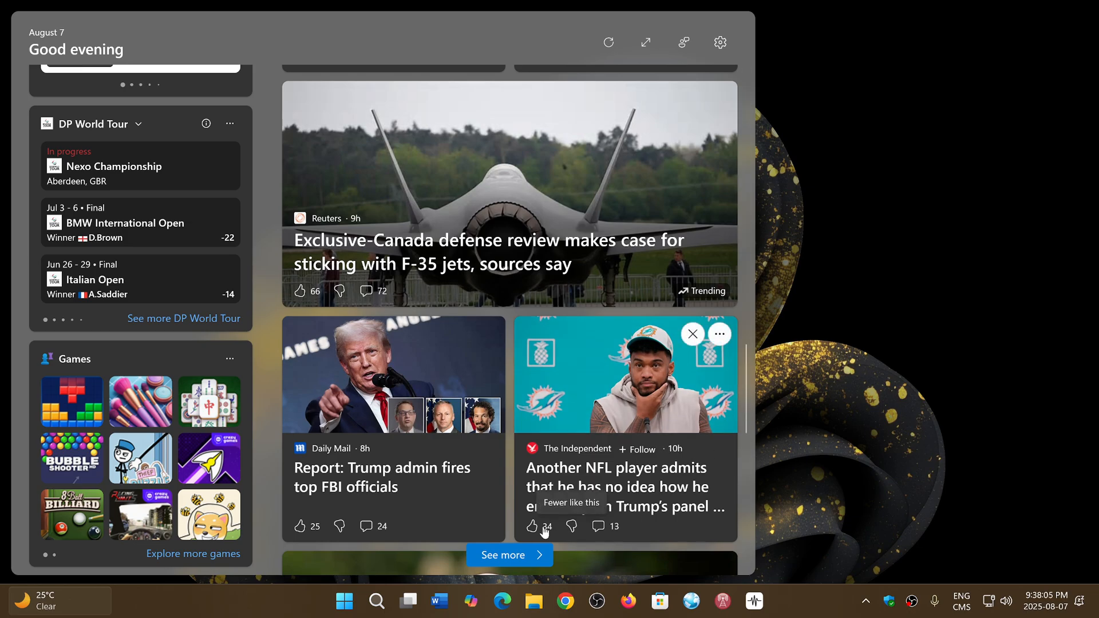
pyautogui.click(501, 601)
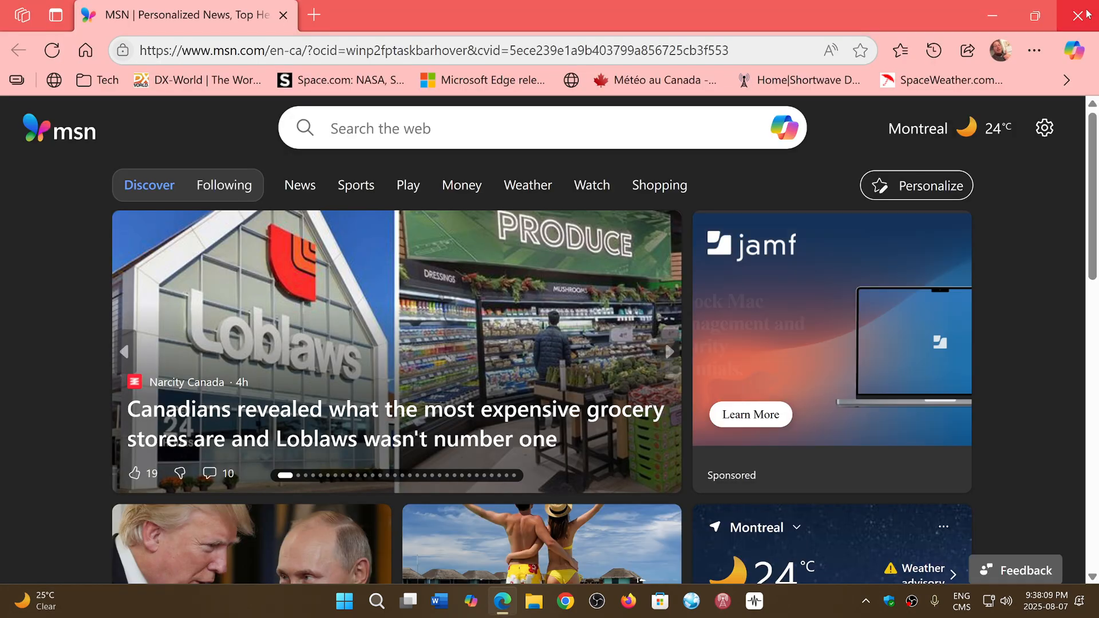
pyautogui.click(1083, 15)
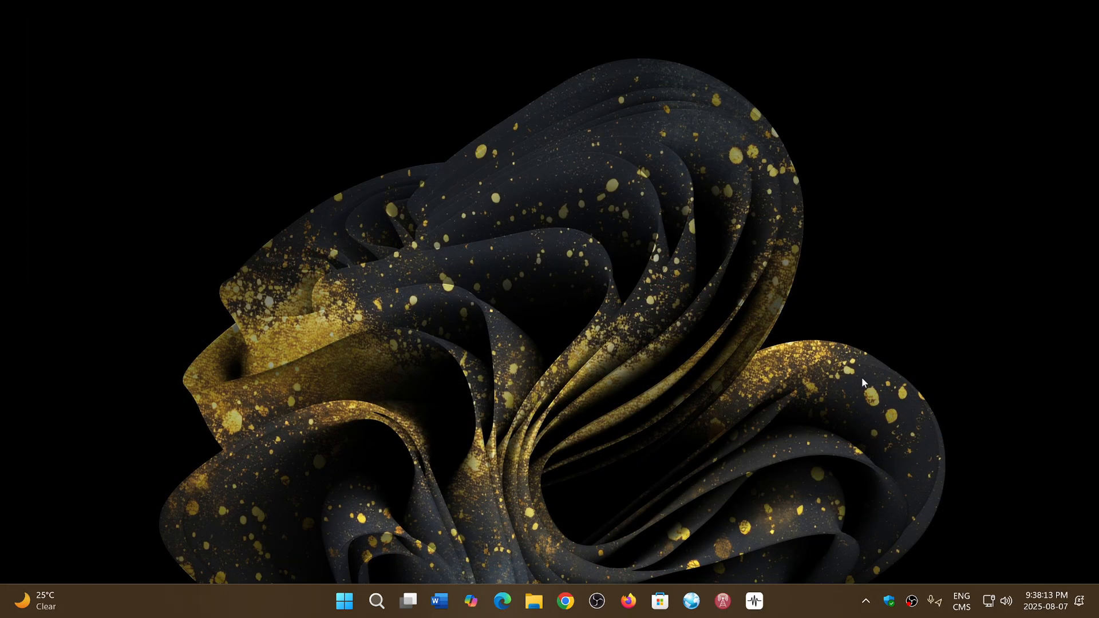
pyautogui.moveTo(649, 446)
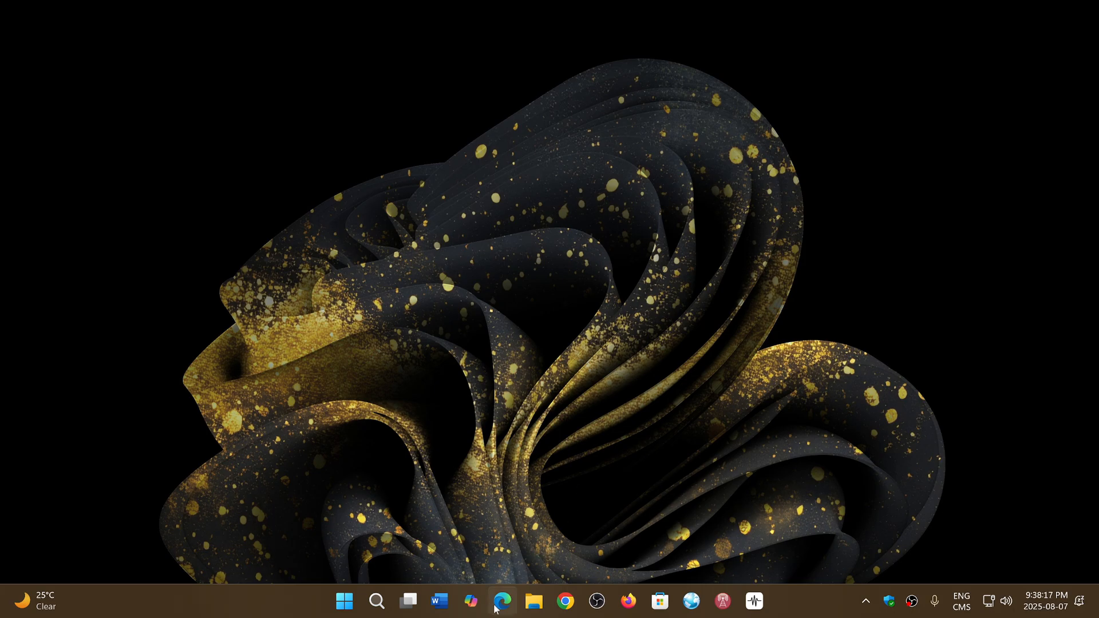
pyautogui.moveTo(663, 518)
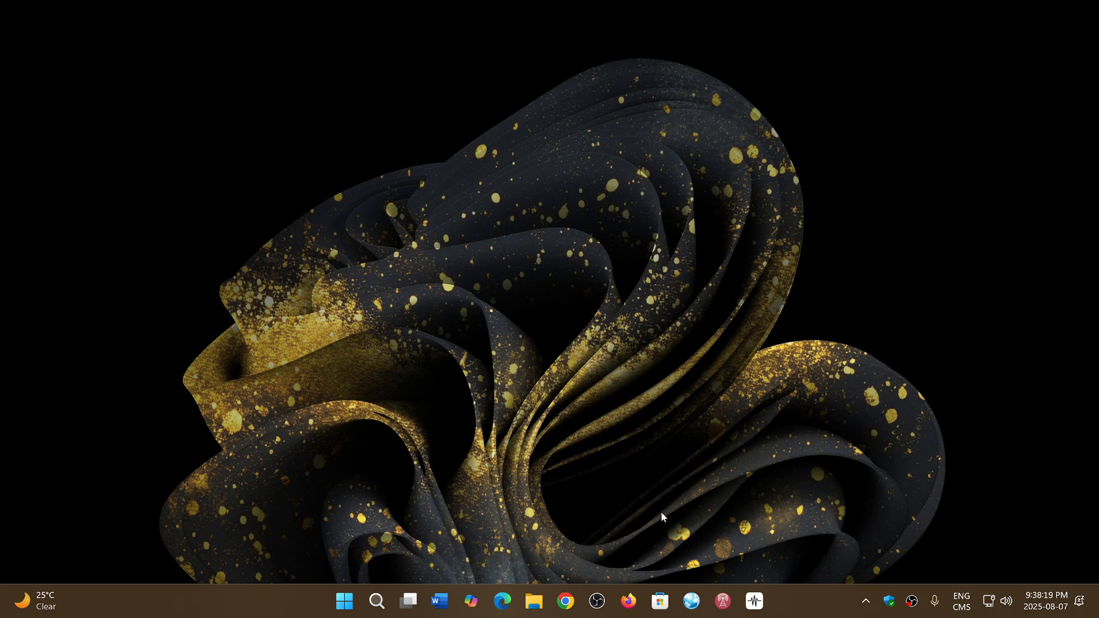
pyautogui.moveTo(115, 564)
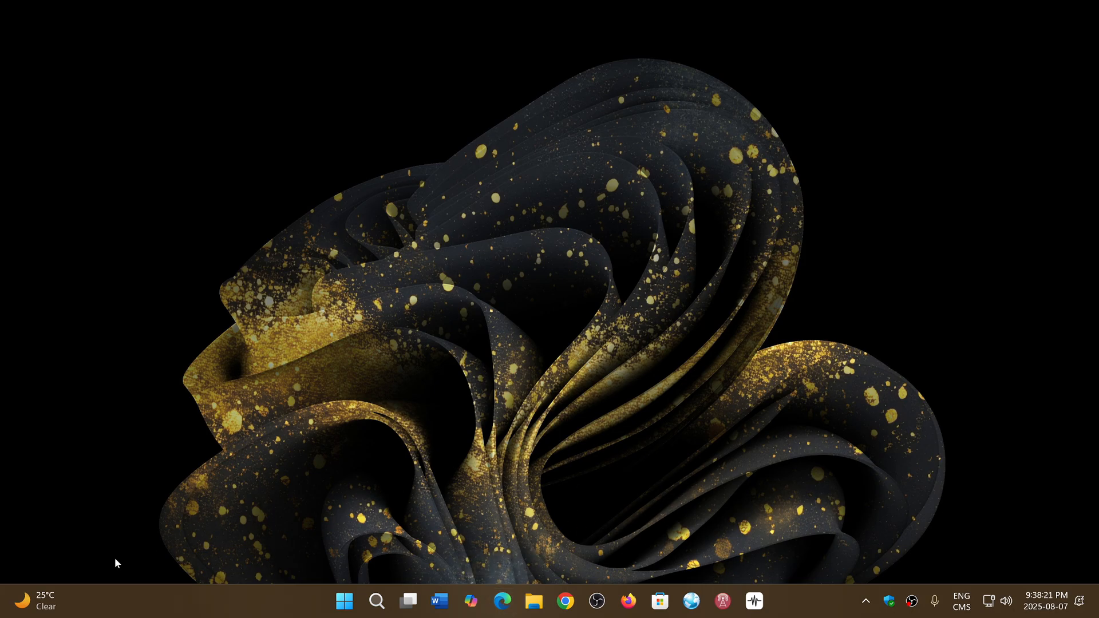
# - Reopen the Widgets board showing DP World Tour and Games beside the news
pyautogui.click(39, 601)
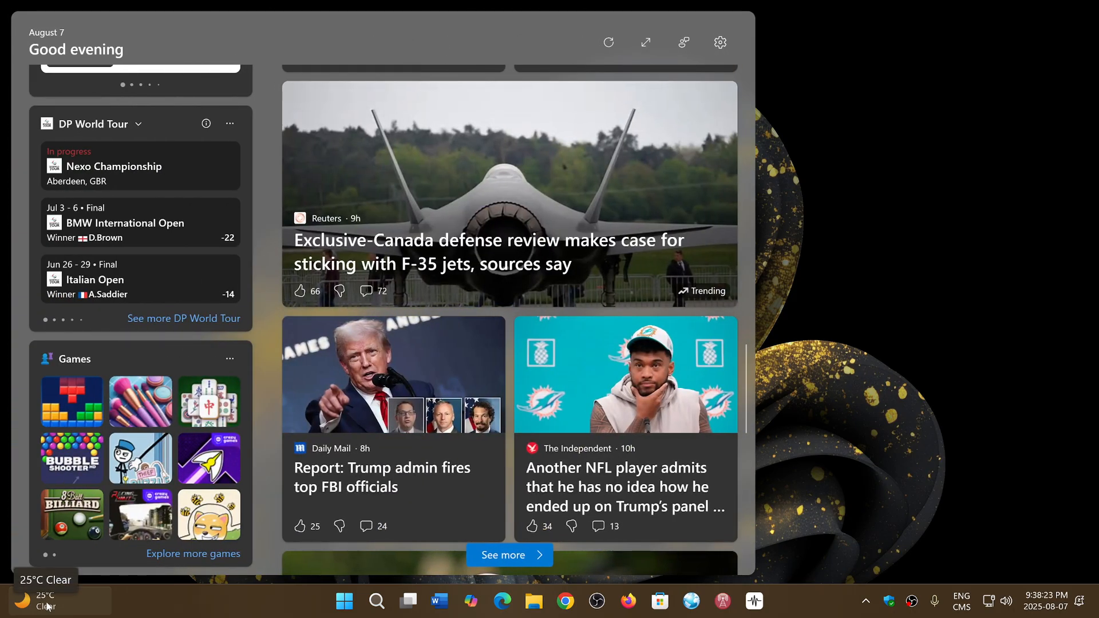
pyautogui.moveTo(767, 362)
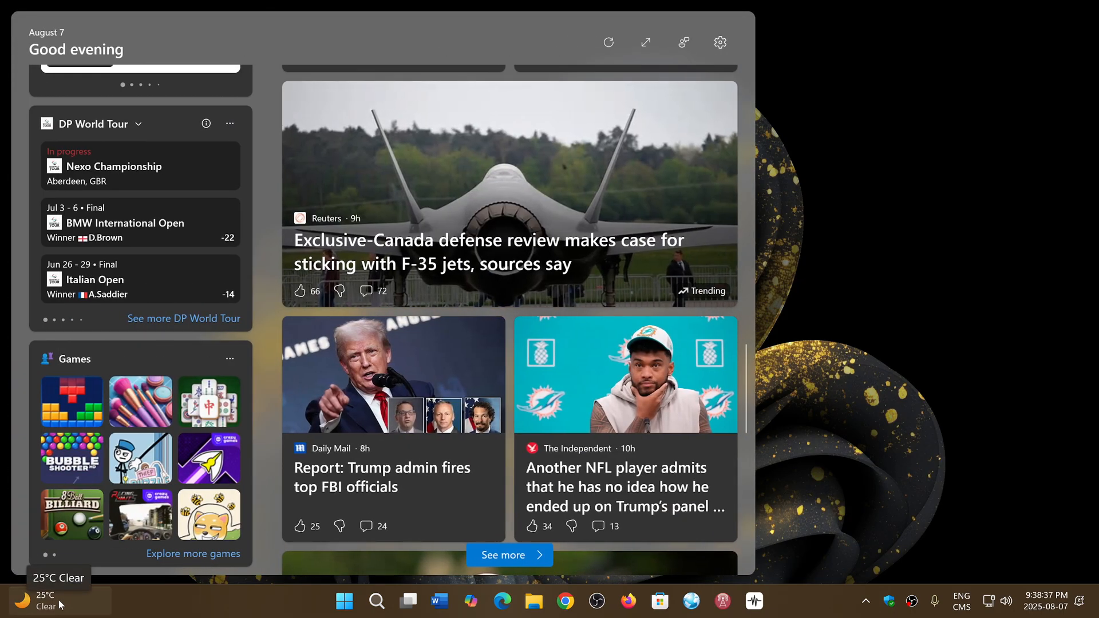
pyautogui.moveTo(98, 568)
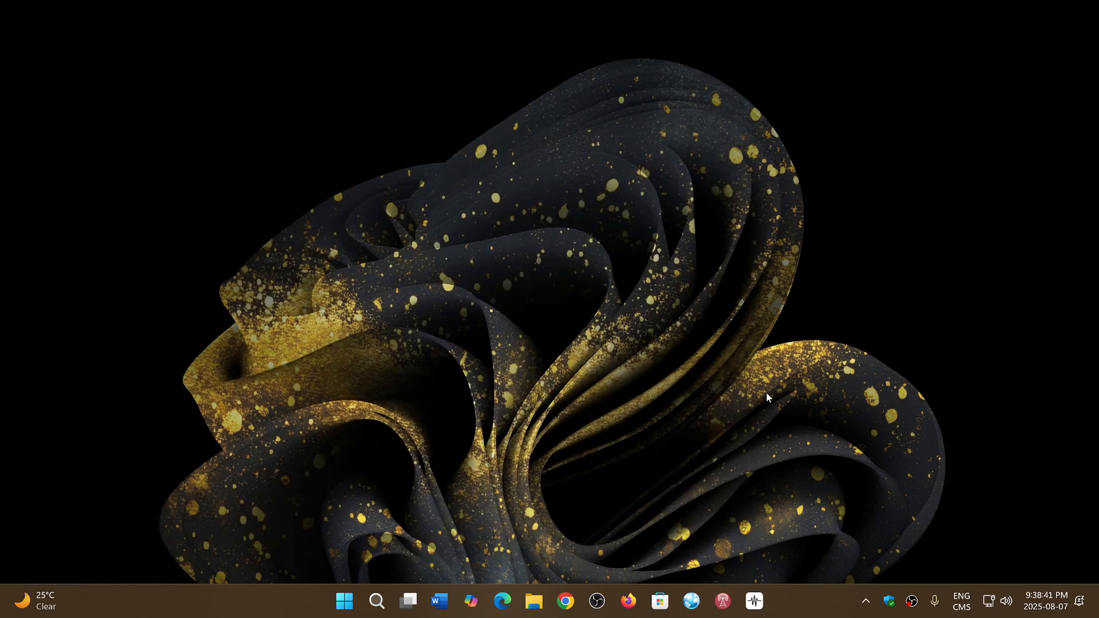
pyautogui.moveTo(27, 601)
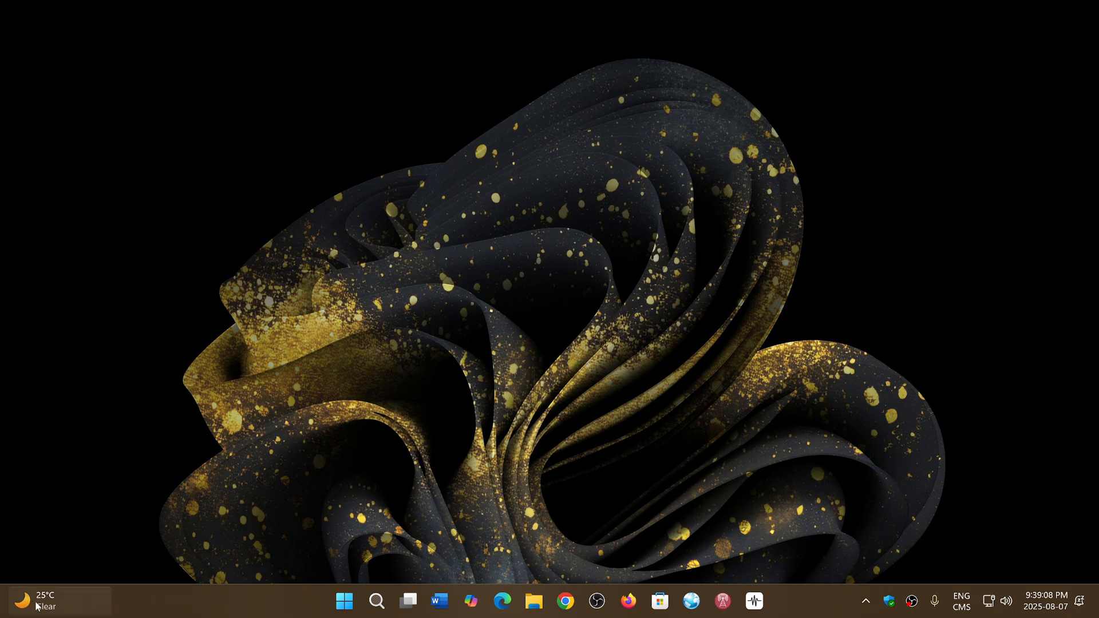
# - Bring the Widgets board back with the golf, Games and news widgets
pyautogui.click(32, 600)
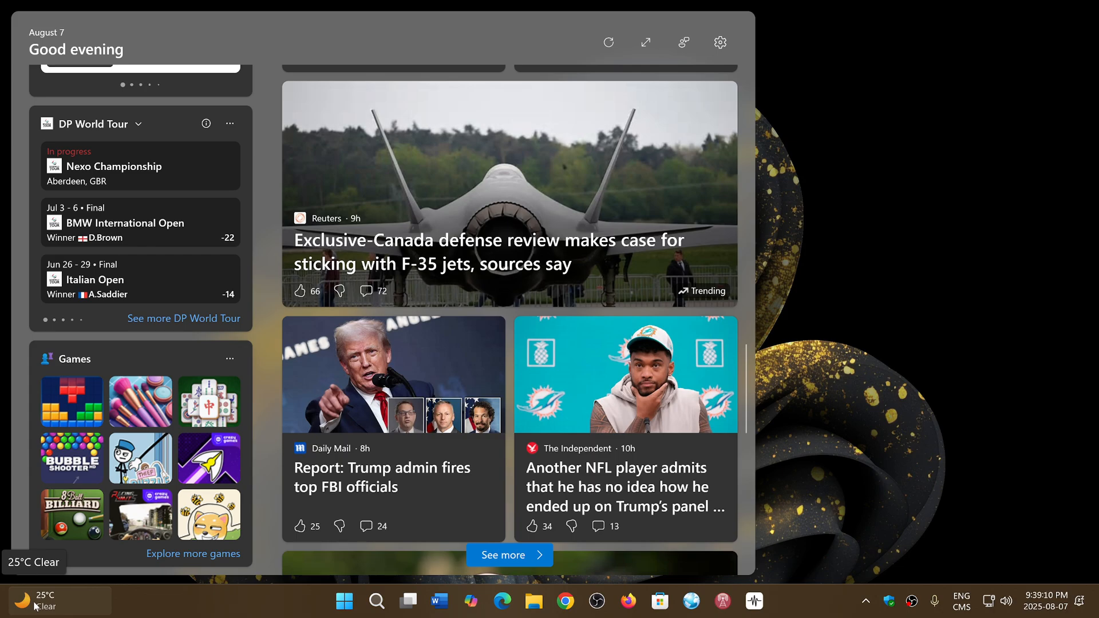